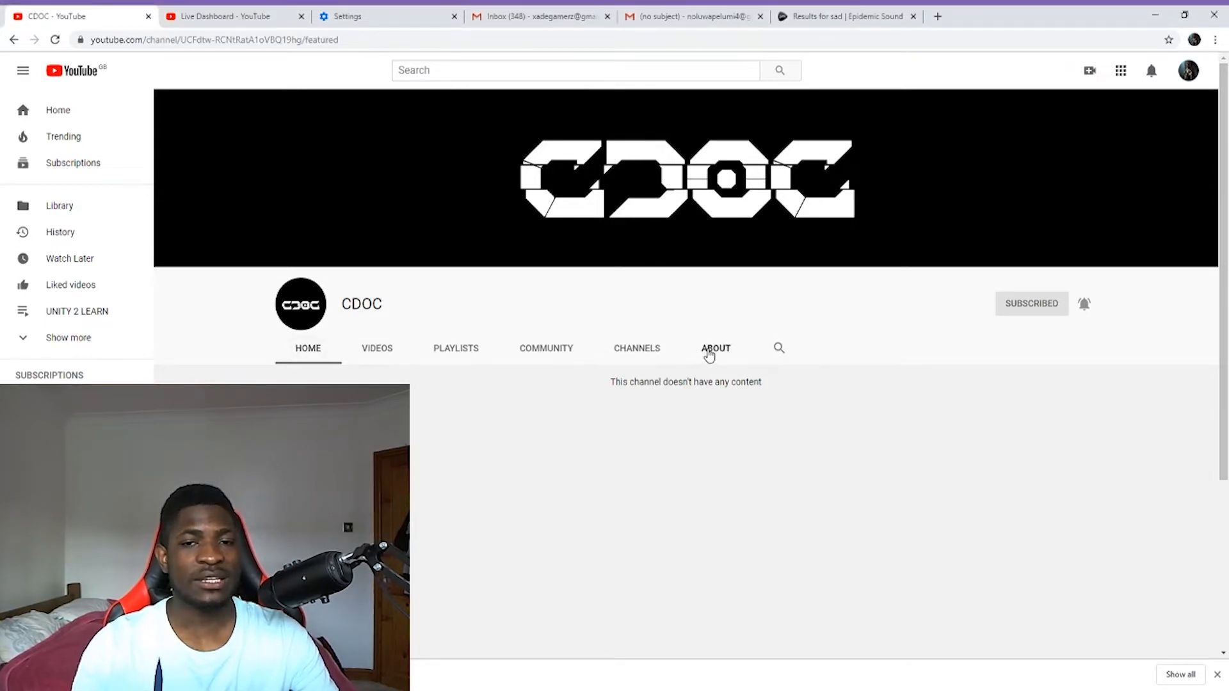
Show the CDOC channel's About section with its join date and business email option.
left_click(714, 348)
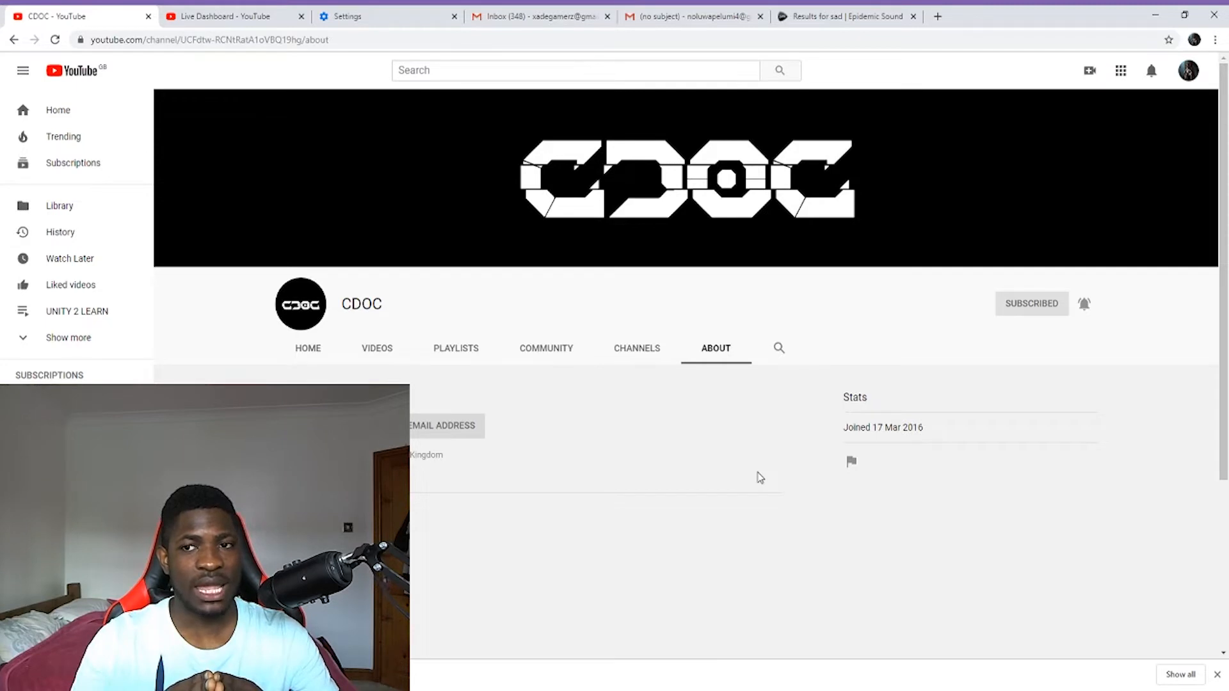
Reveal the CDOC channel's business email address next to its join date.
left_click(851, 461)
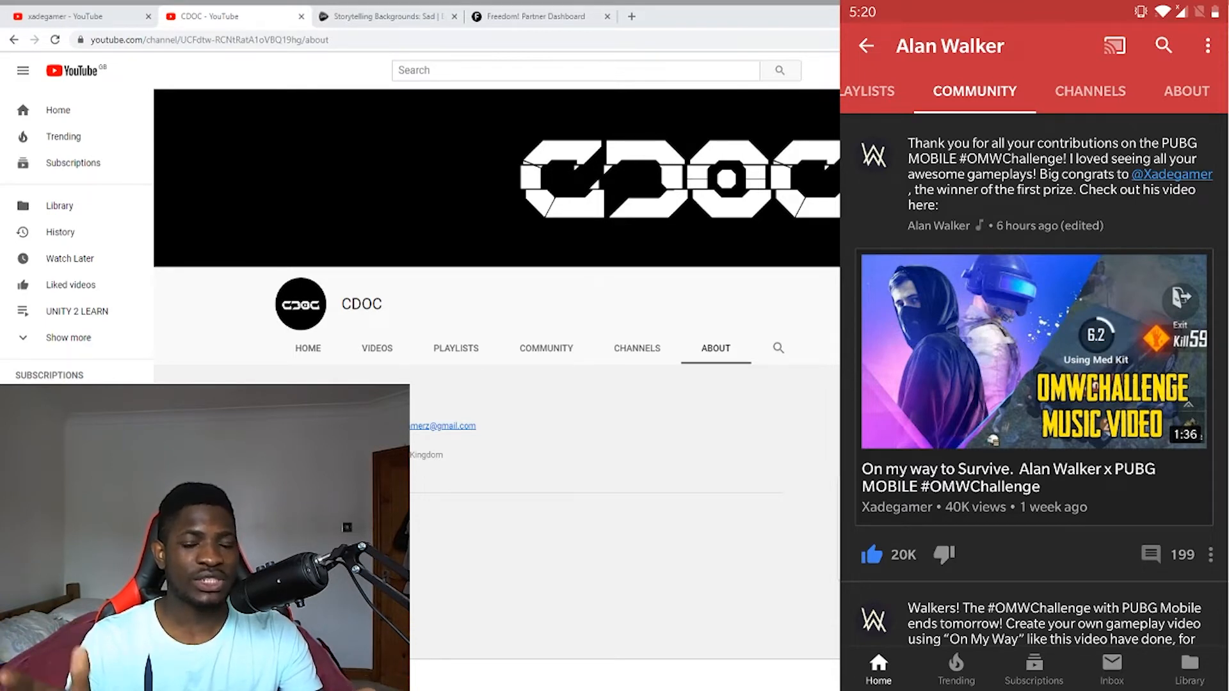
left_click(1171, 175)
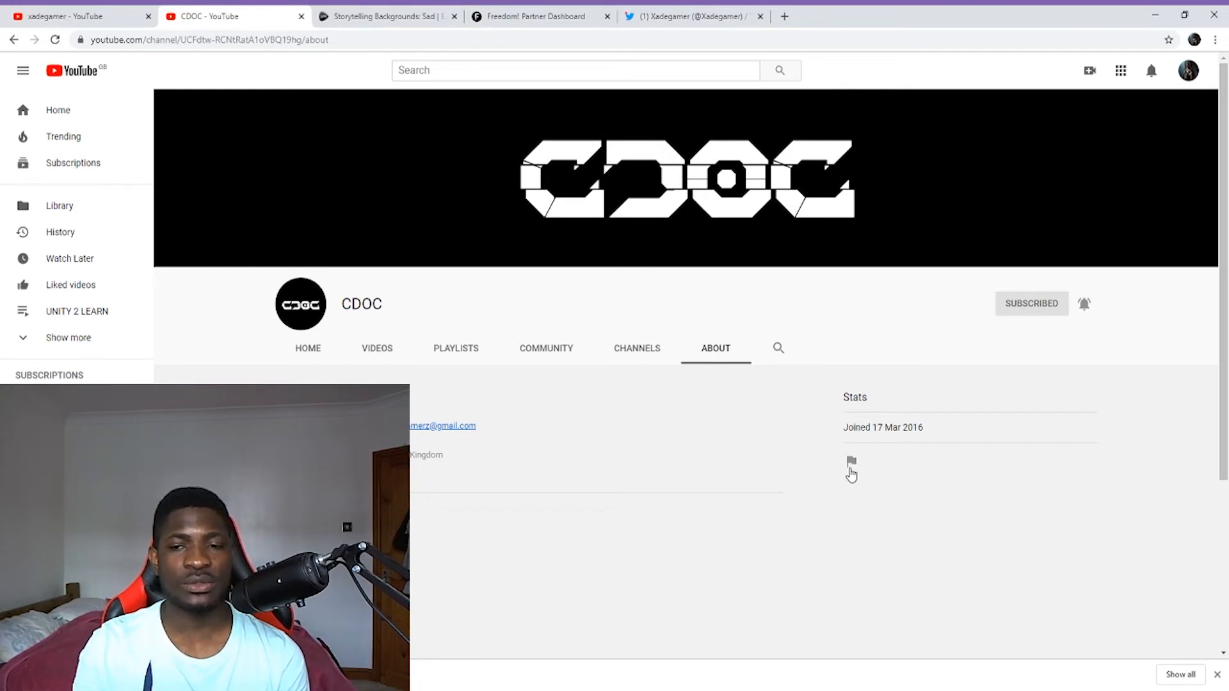
Switch to the creator's Twitter profile and scroll to the tweets about the hijacked channel.
left_click(850, 462)
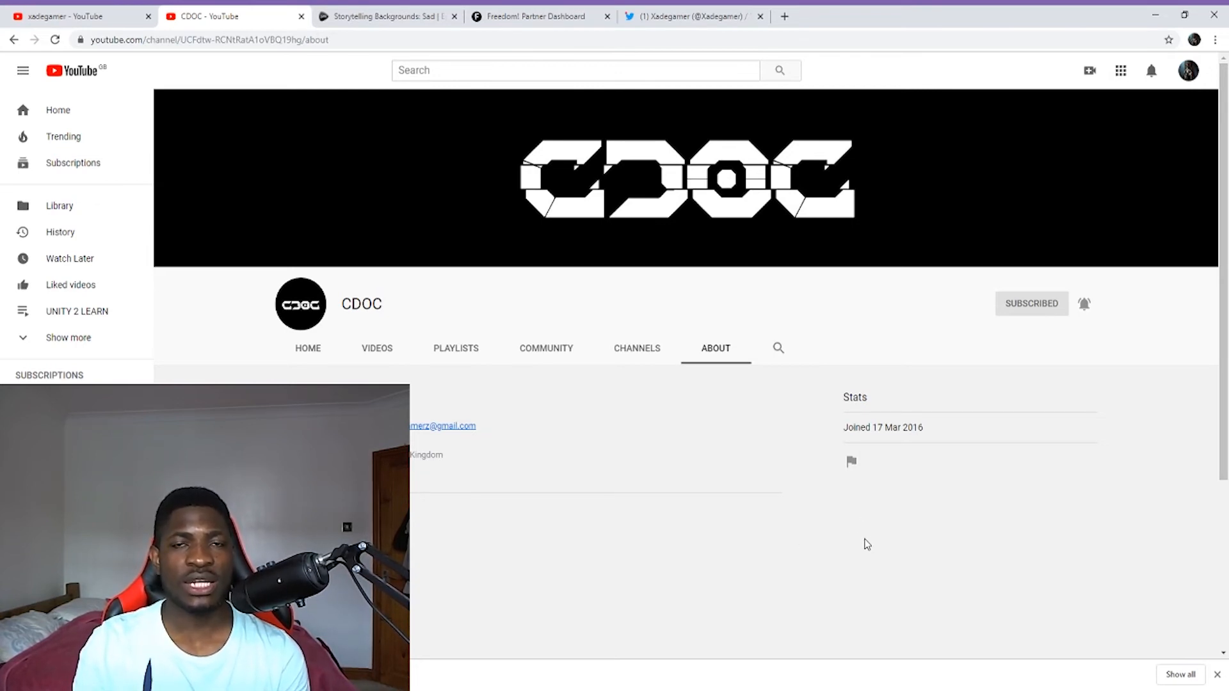
left_click(693, 15)
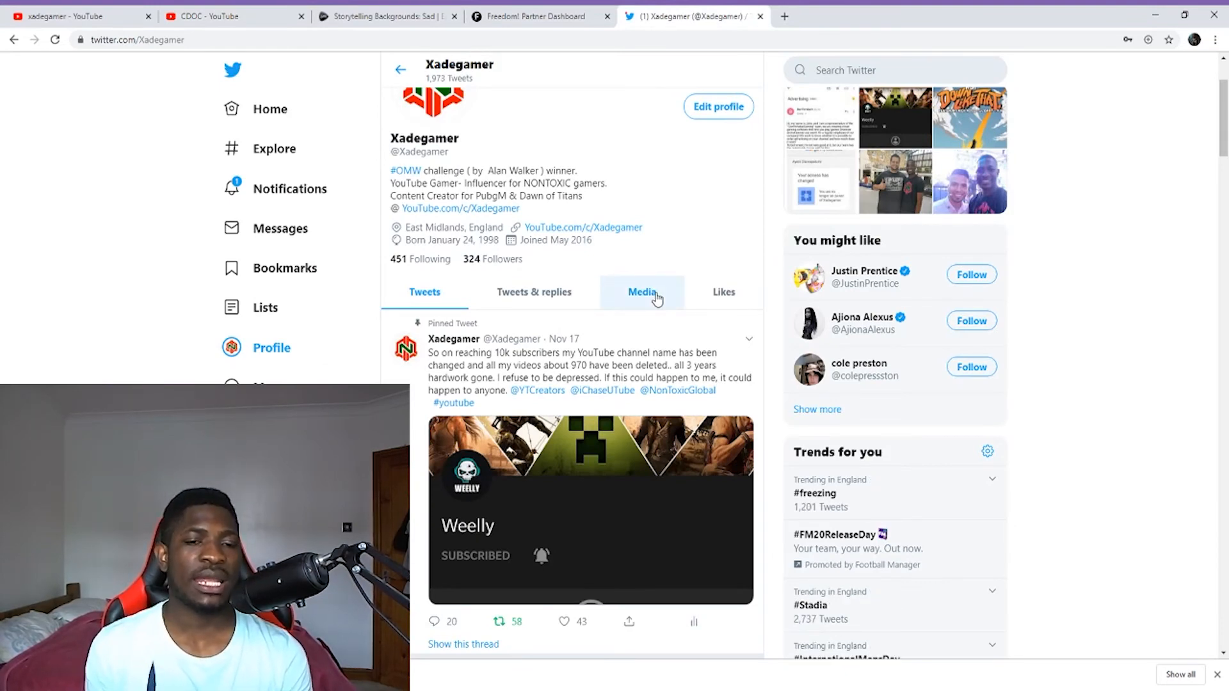
scroll("down", 3)
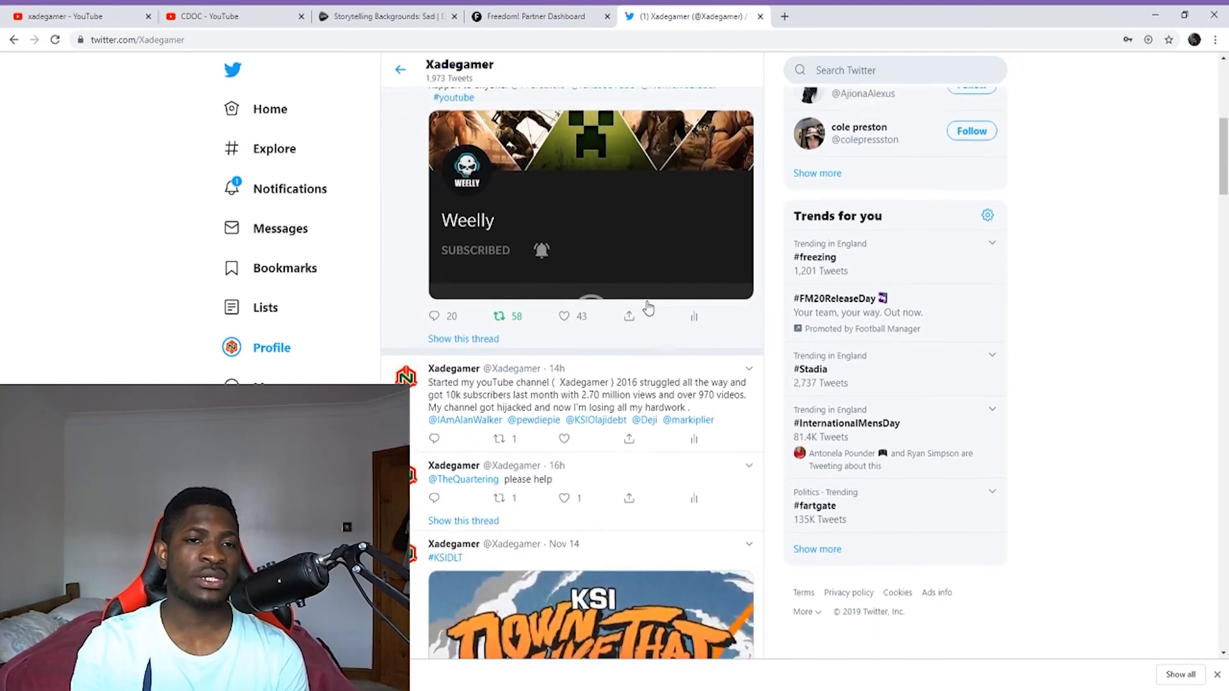